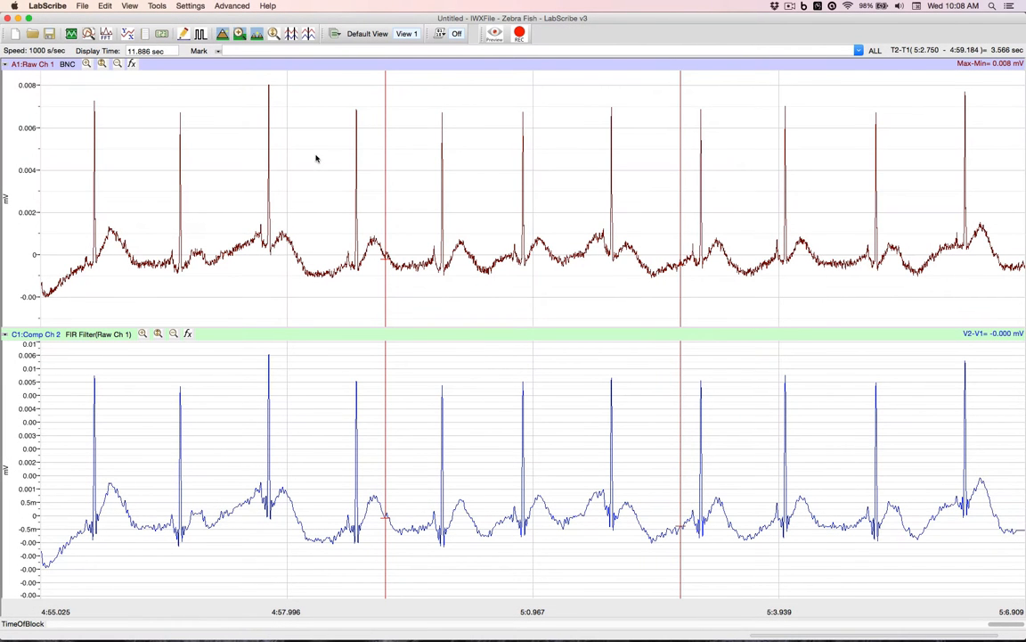
Step: Reveal the ECG Analysis options under the Advanced menu
left_click(231, 7)
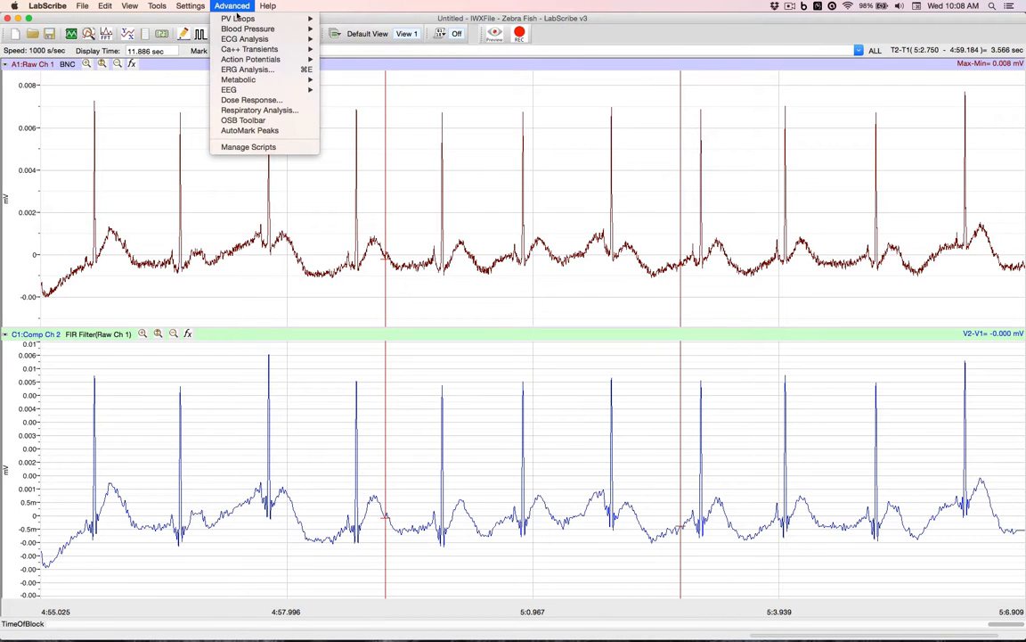
mouse_move(244, 39)
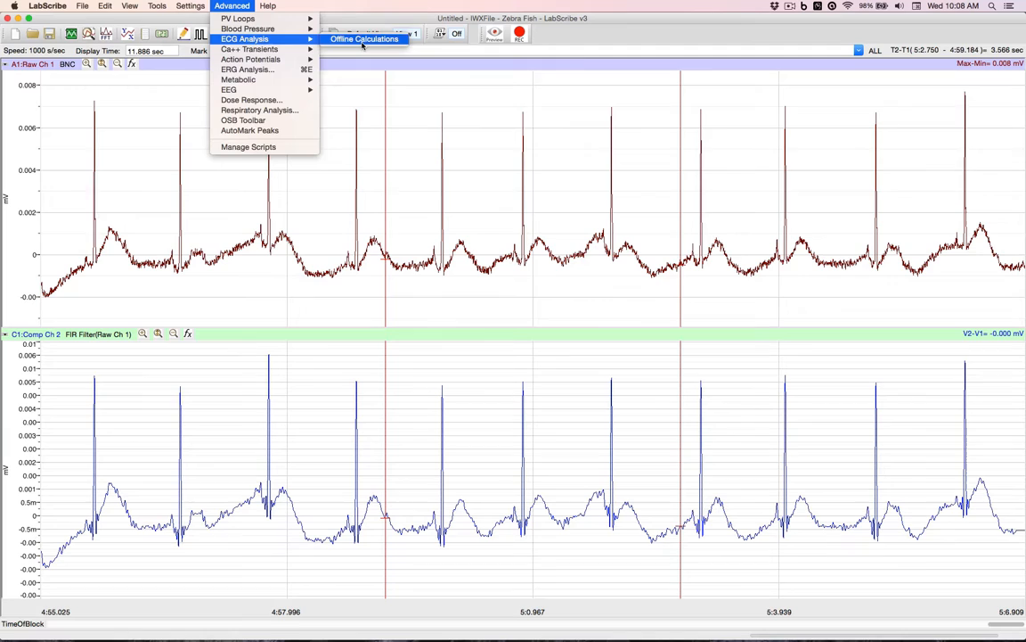
Step: Start ECG Offline Calculations on filtered channel Comp Ch 2 over the Current Block
left_click(363, 40)
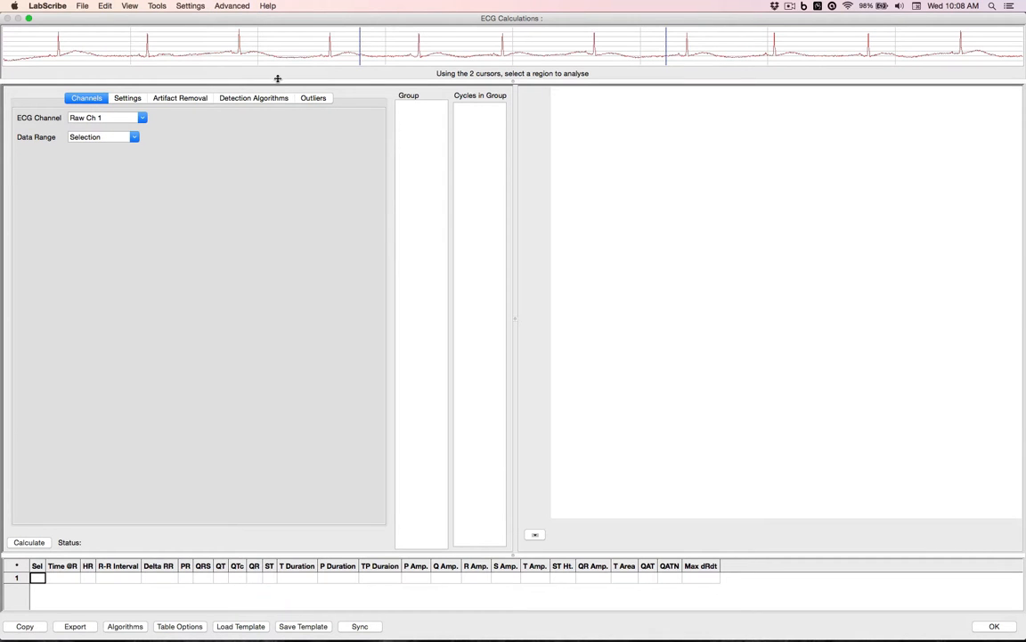
left_click(143, 118)
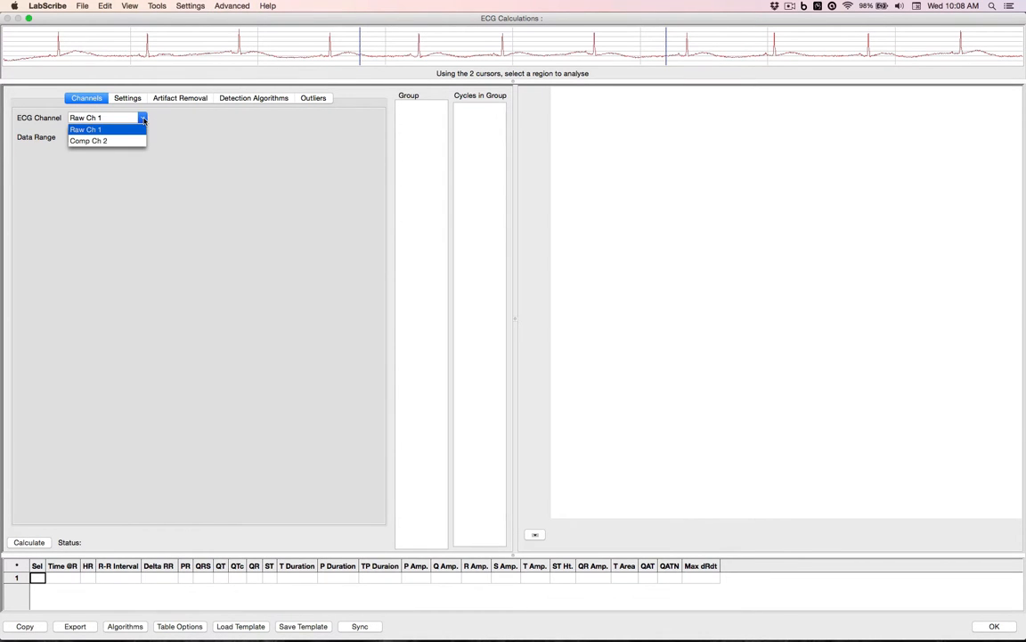
left_click(88, 141)
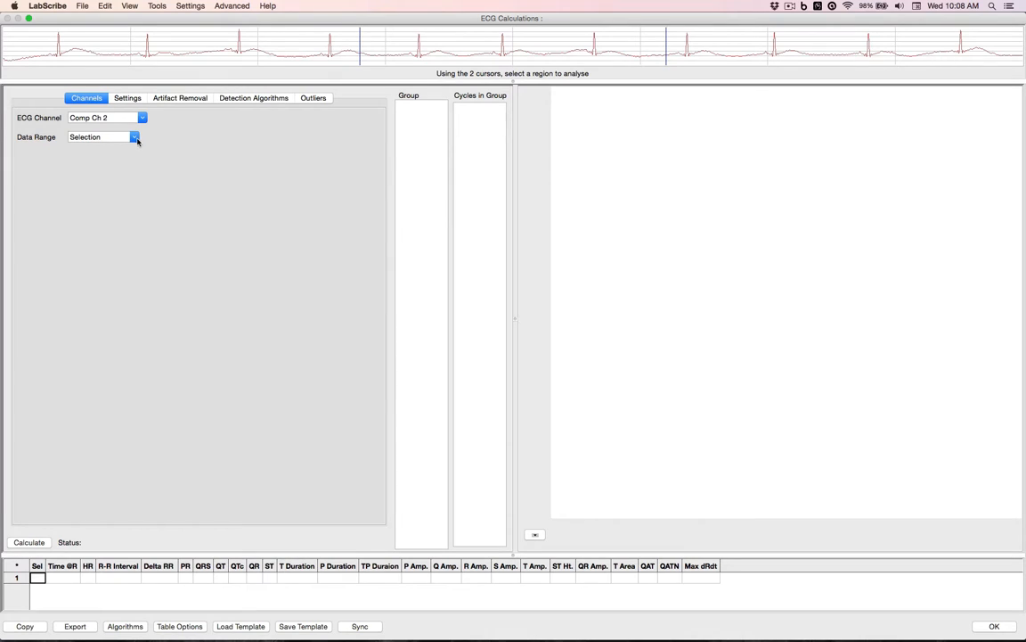
left_click(134, 135)
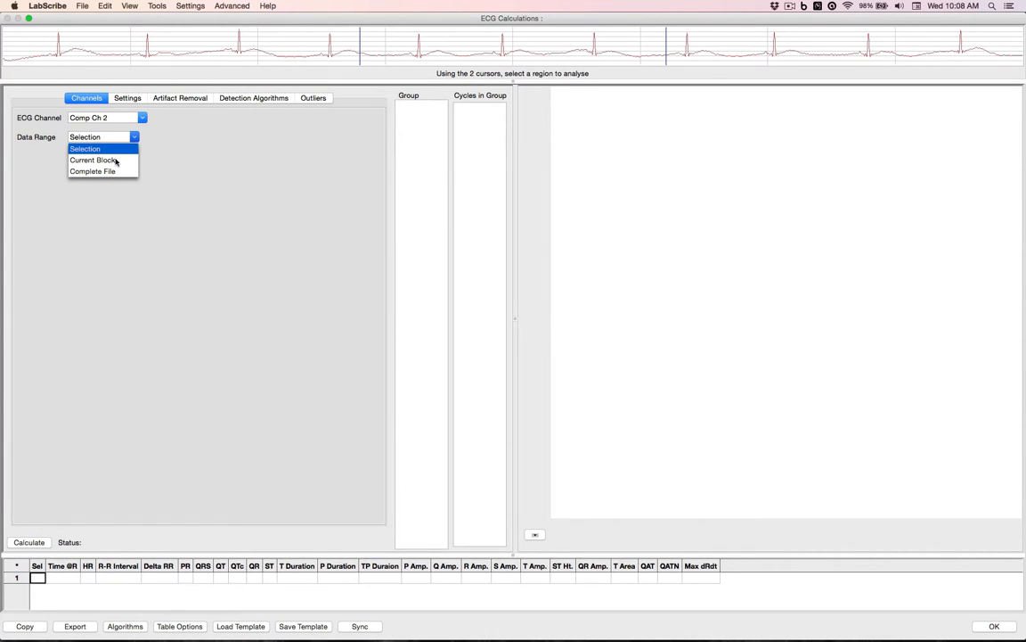
left_click(93, 161)
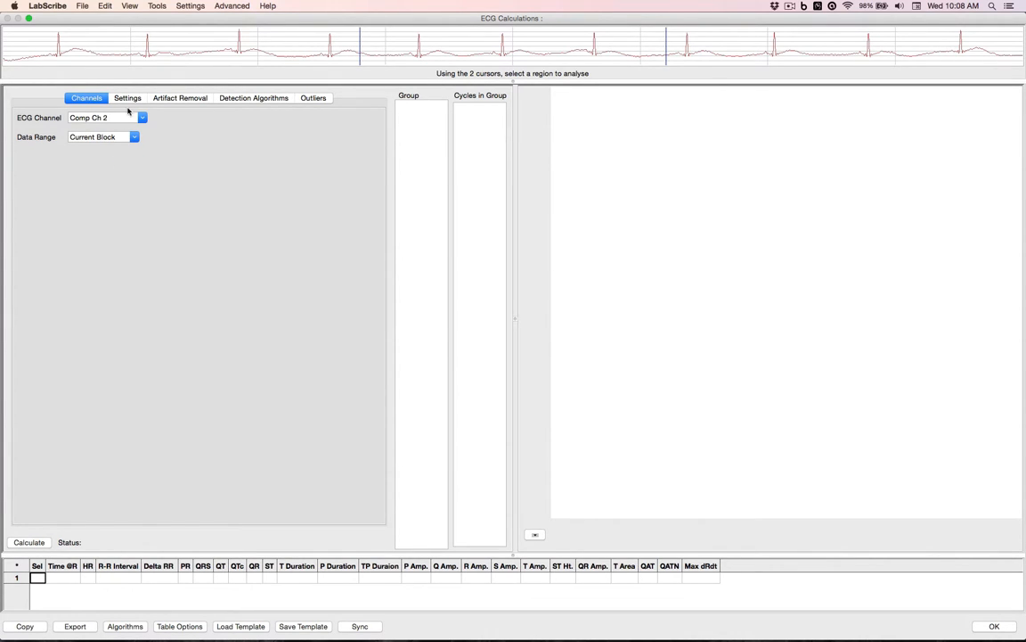
Step: Load the fish animal preset, giving Pre-P baseline 100 ms and maximum RT 500 ms
left_click(128, 96)
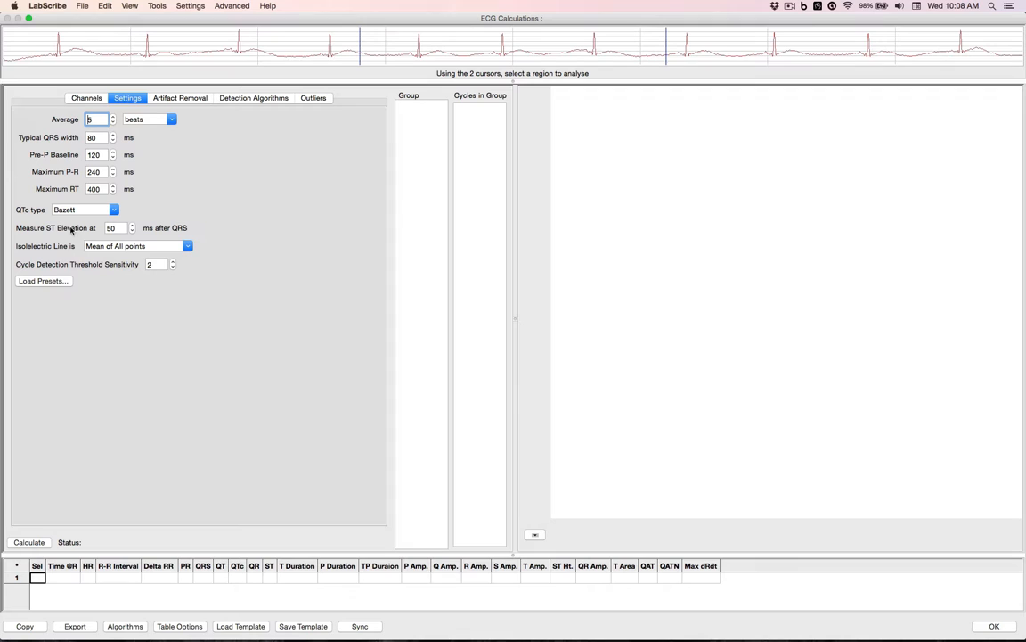
left_click(43, 282)
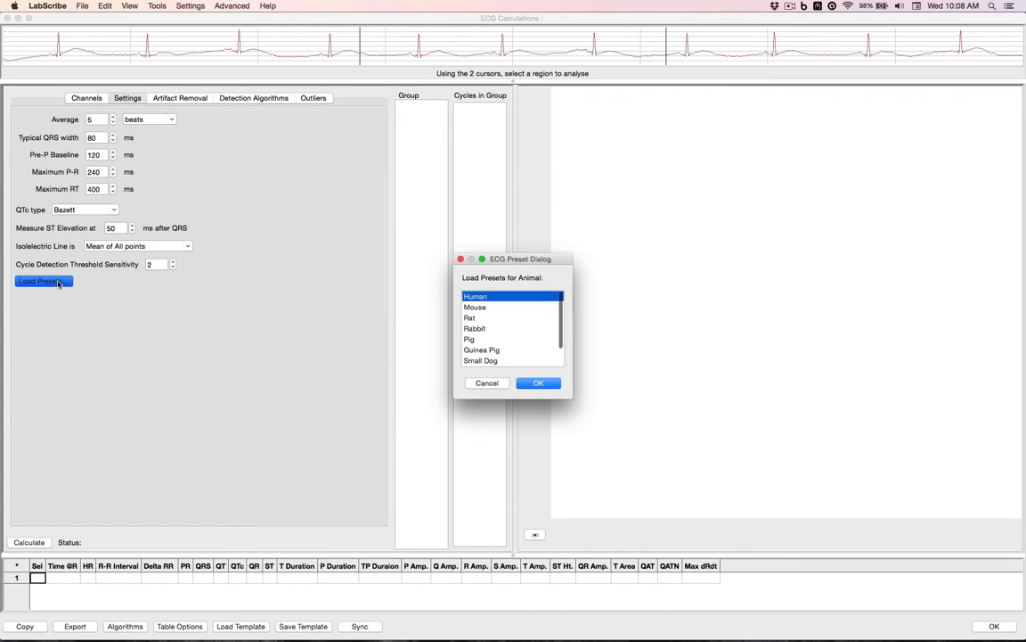
scroll("down", 3)
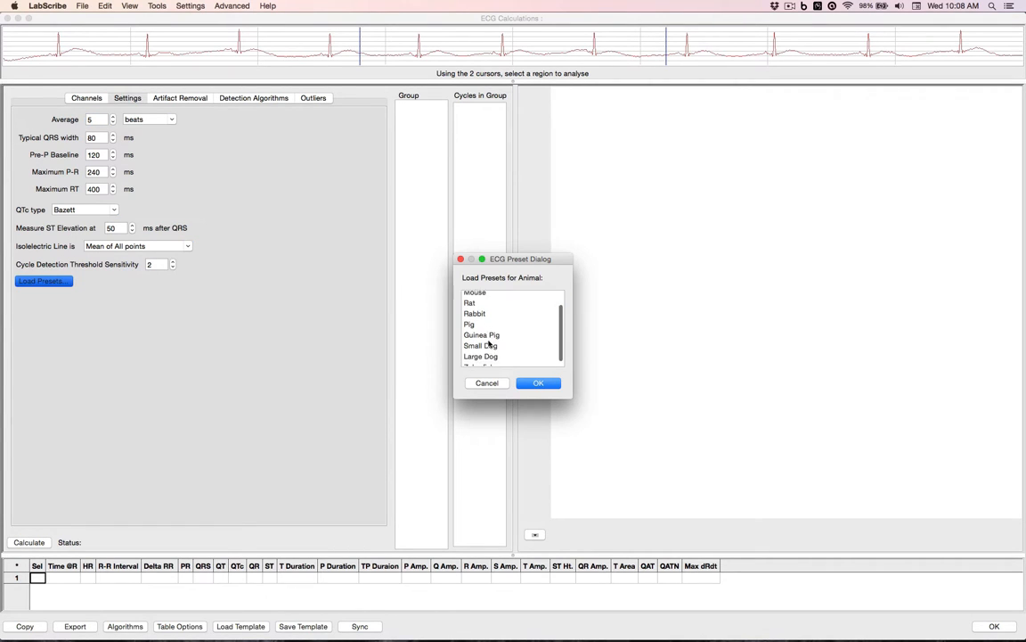
left_click(479, 360)
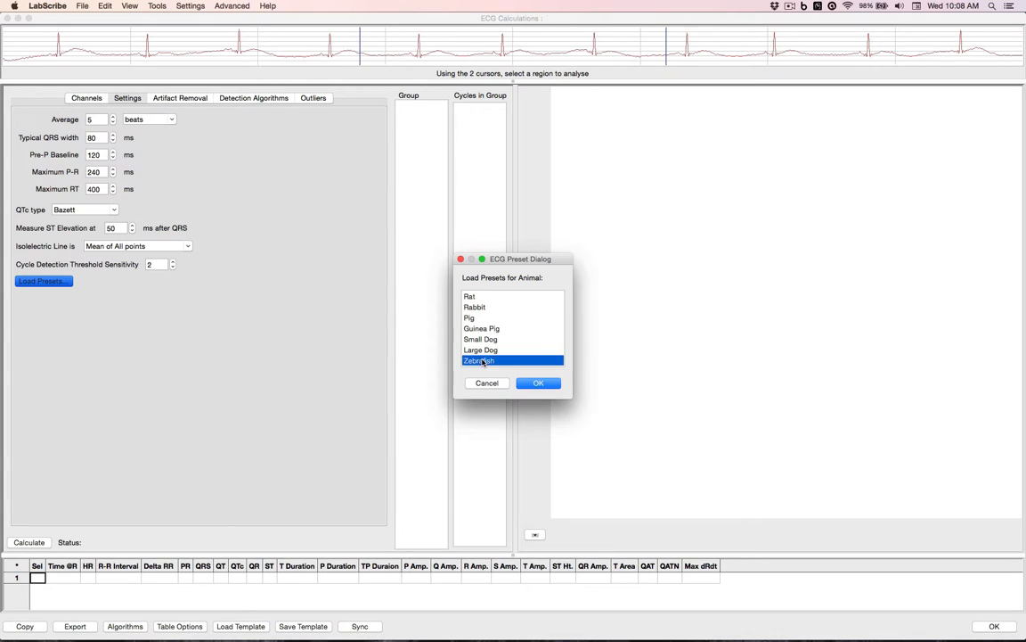
left_click(538, 382)
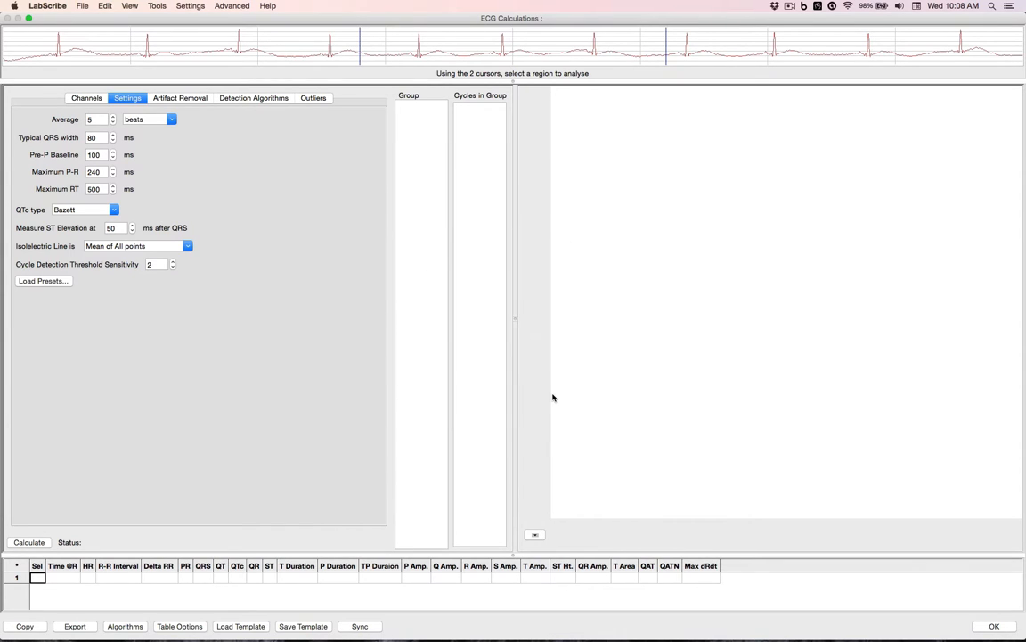
mouse_move(367, 262)
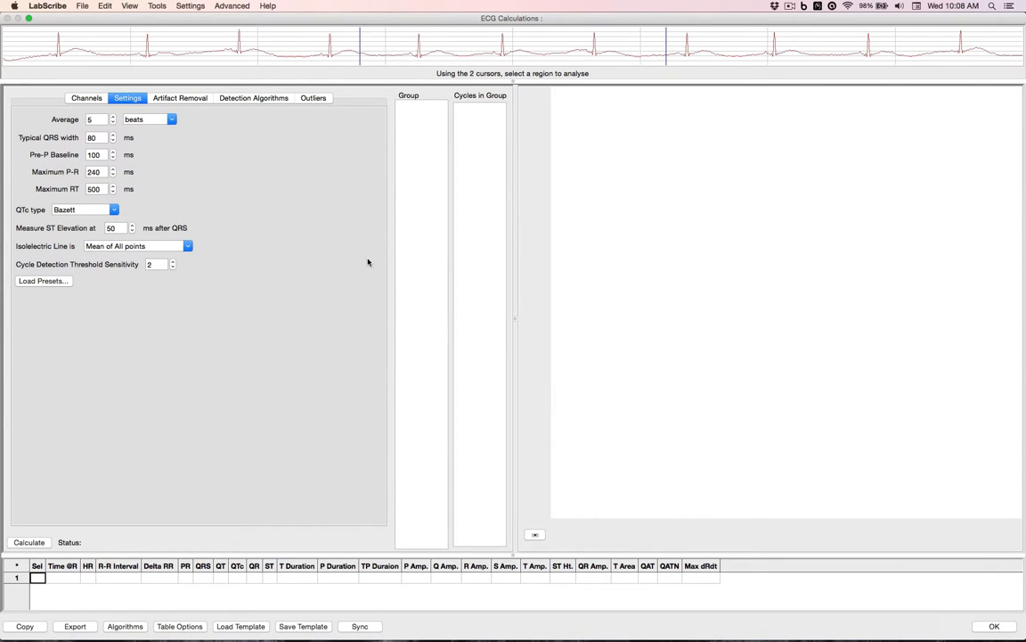
Step: Set artifact-removal minimum rate to 10 bpm and show the Detection Algorithms thresholds
left_click(178, 96)
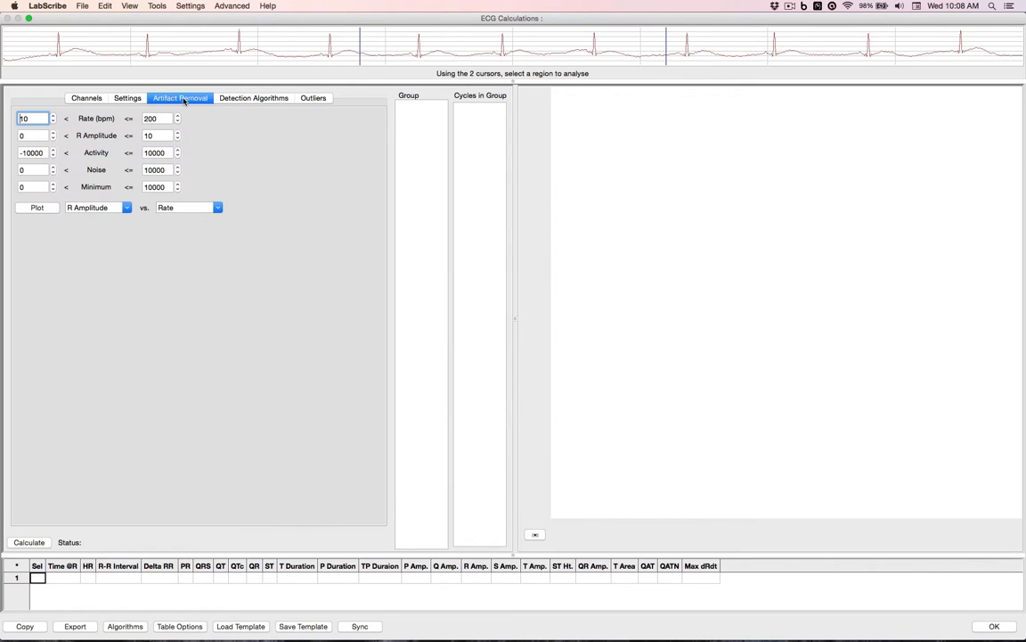
mouse_move(235, 100)
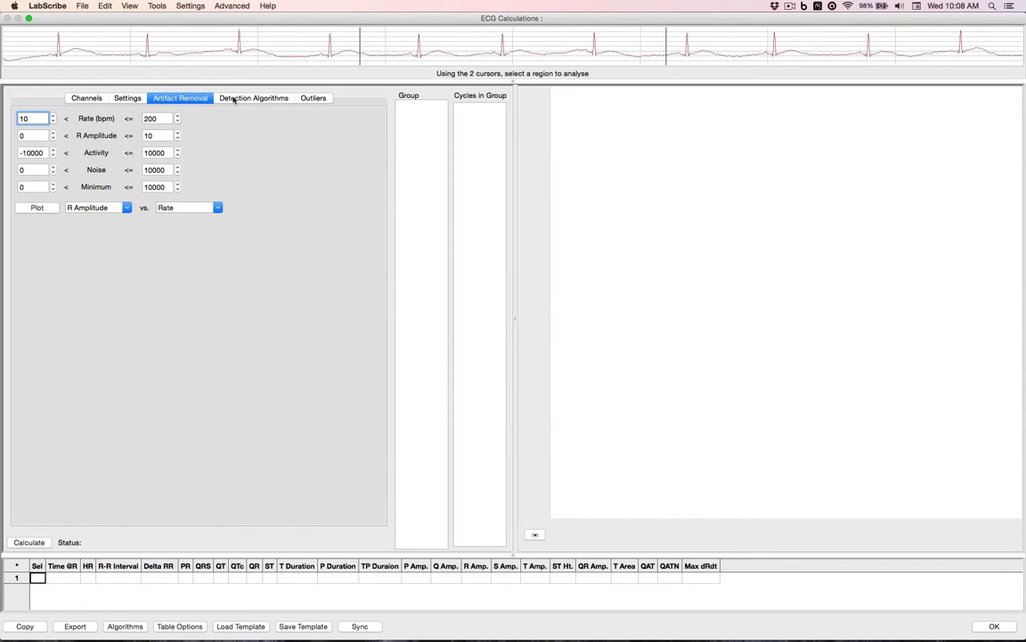
left_click(253, 96)
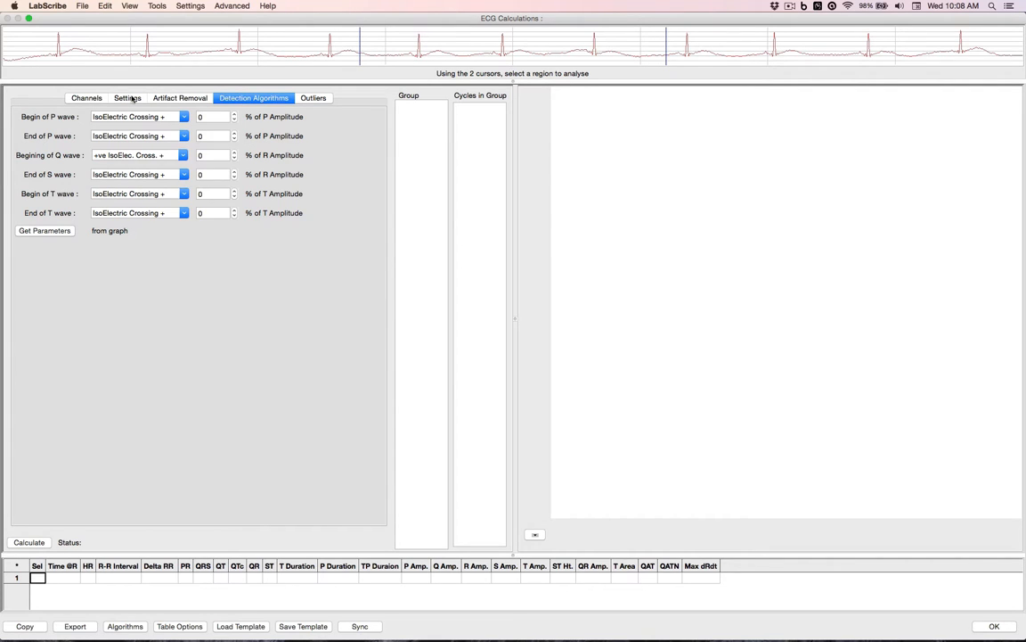
Step: Calculate the ECG analysis, producing beat groups, an averaged waveform plot and the results table
left_click(128, 99)
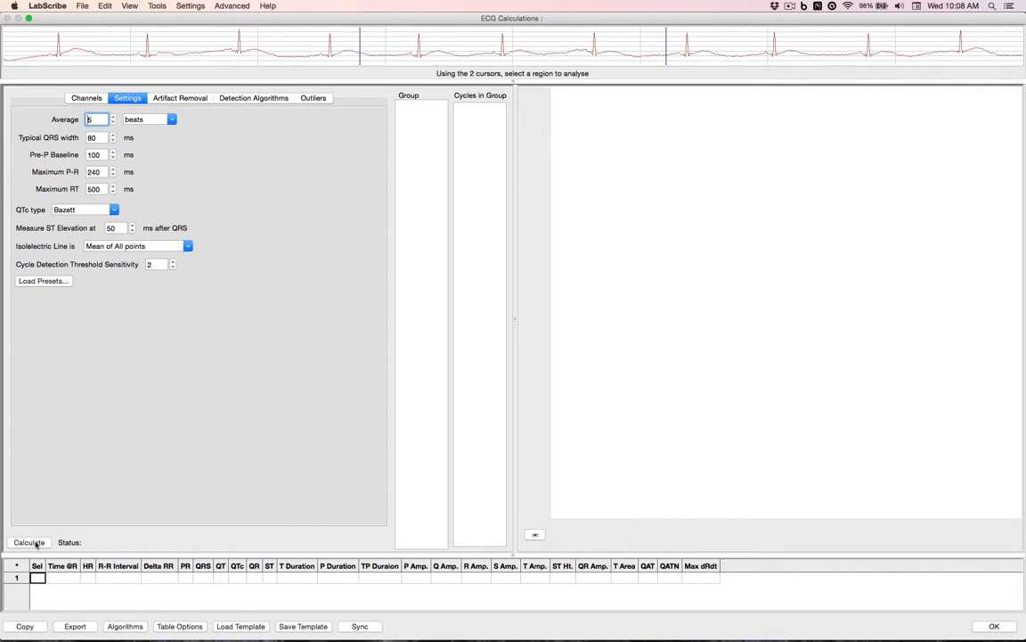
left_click(29, 542)
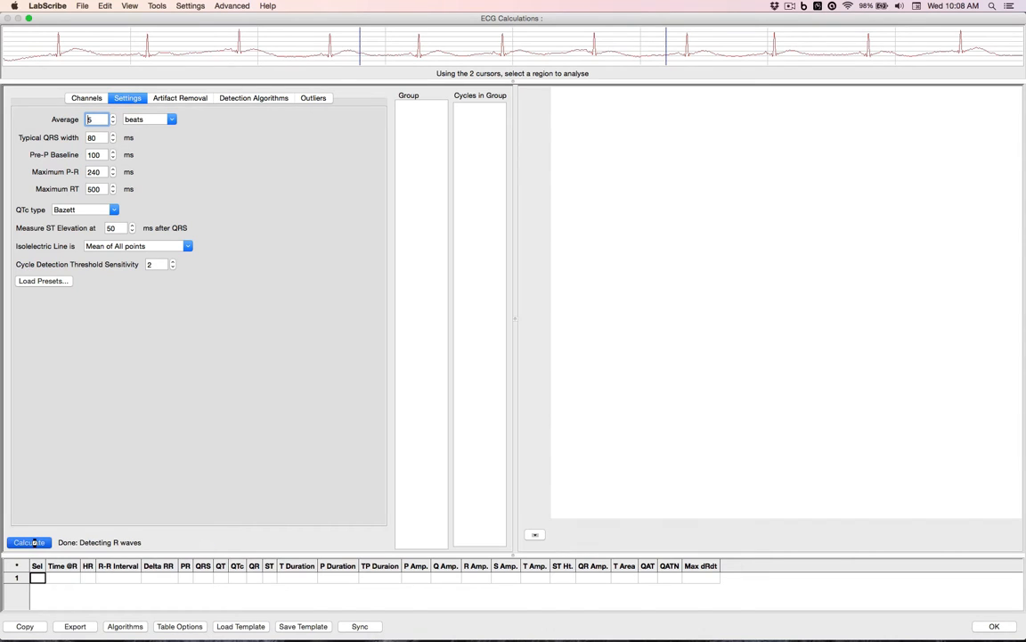
left_click(29, 541)
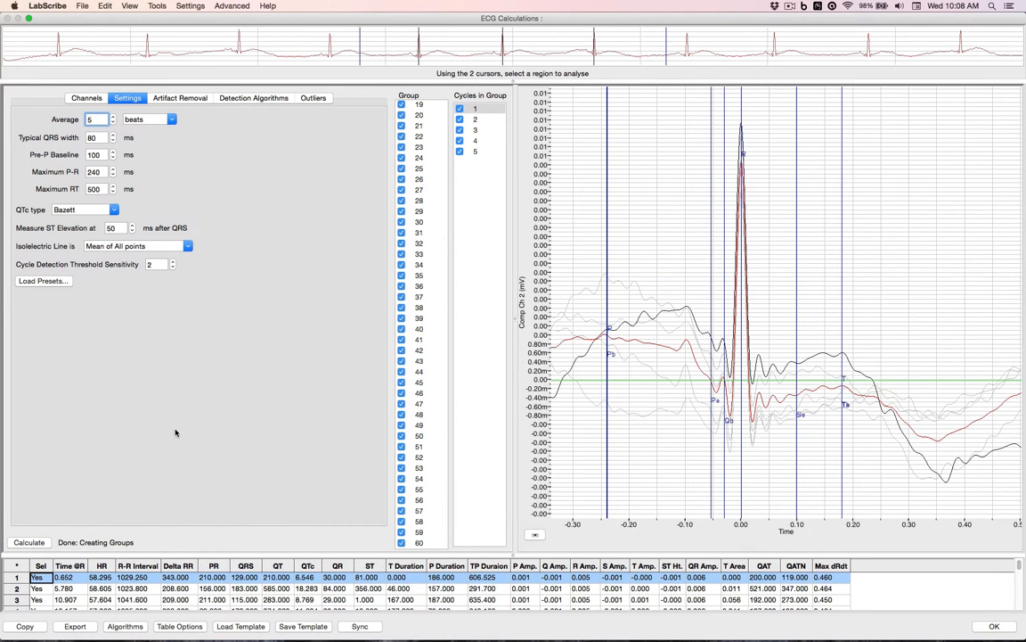
scroll("up", 3)
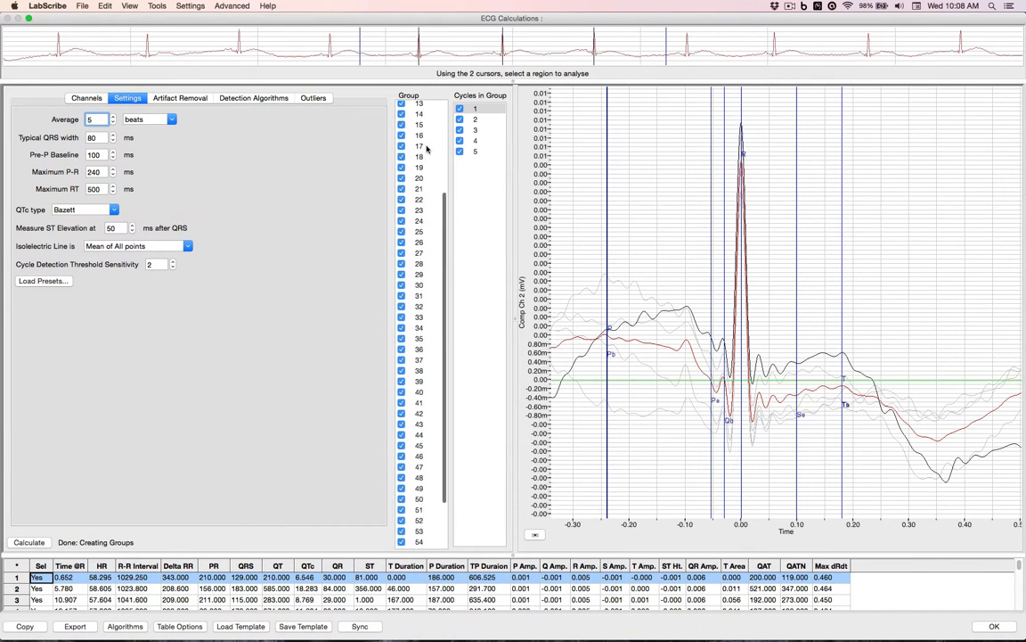
scroll("up", 3)
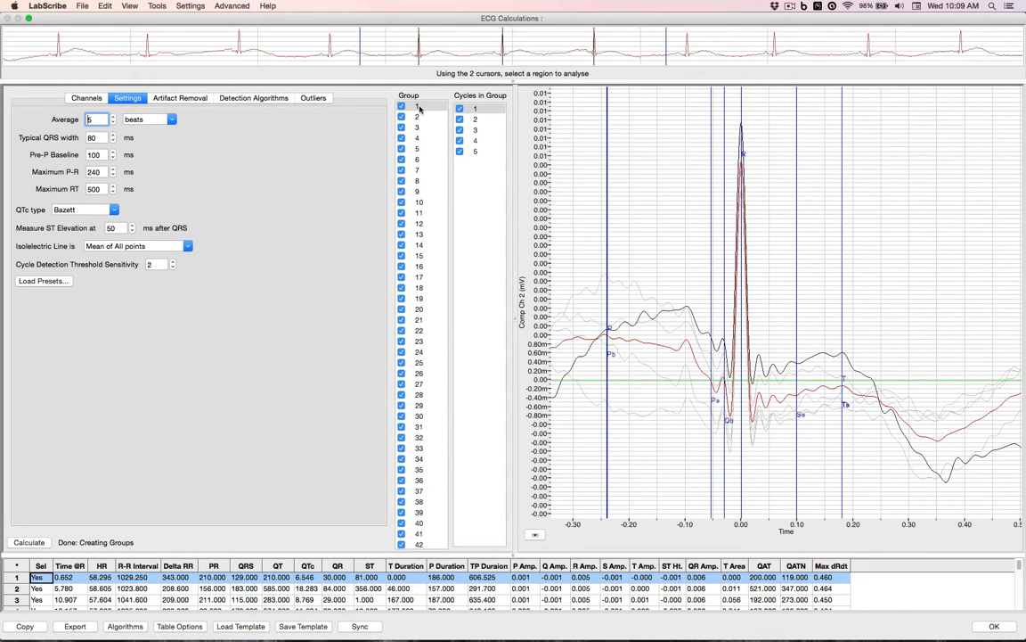
Step: Select groups 2 then 3 and inspect cycles 11–14 of group 3
left_click(417, 117)
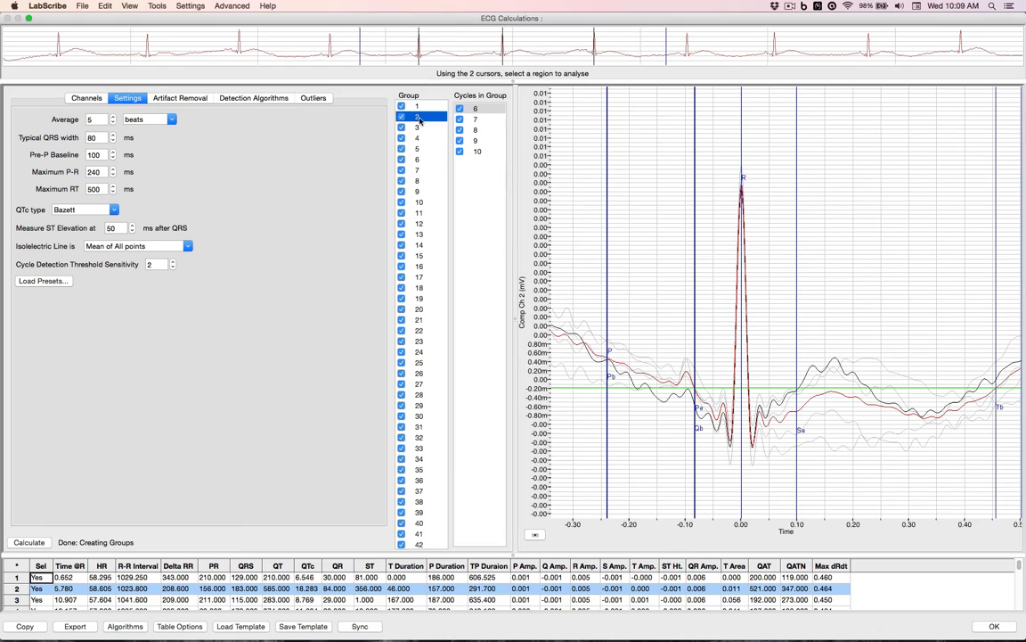
left_click(417, 128)
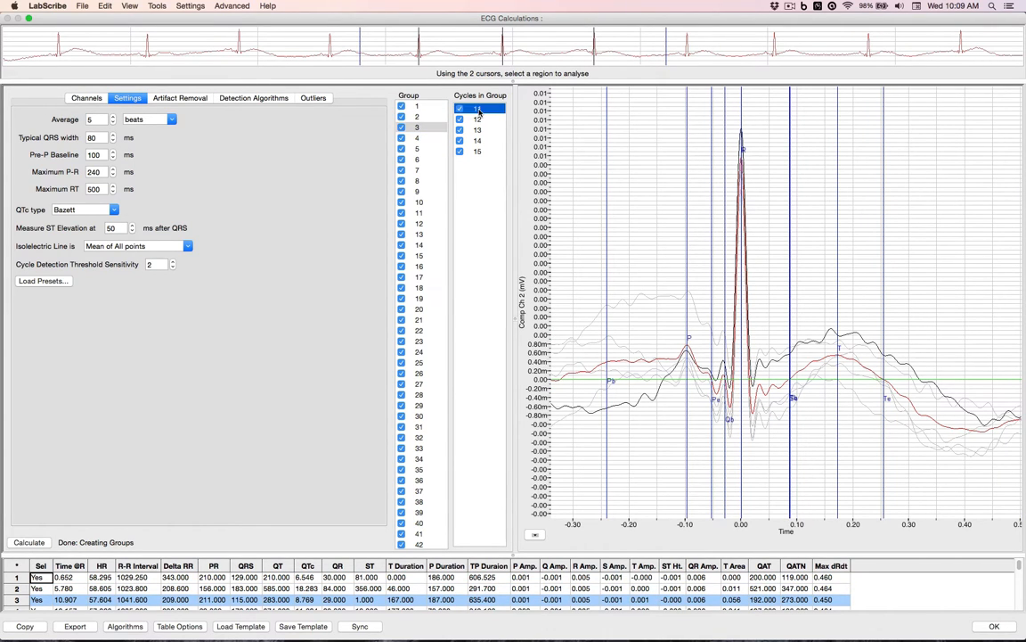
left_click(477, 118)
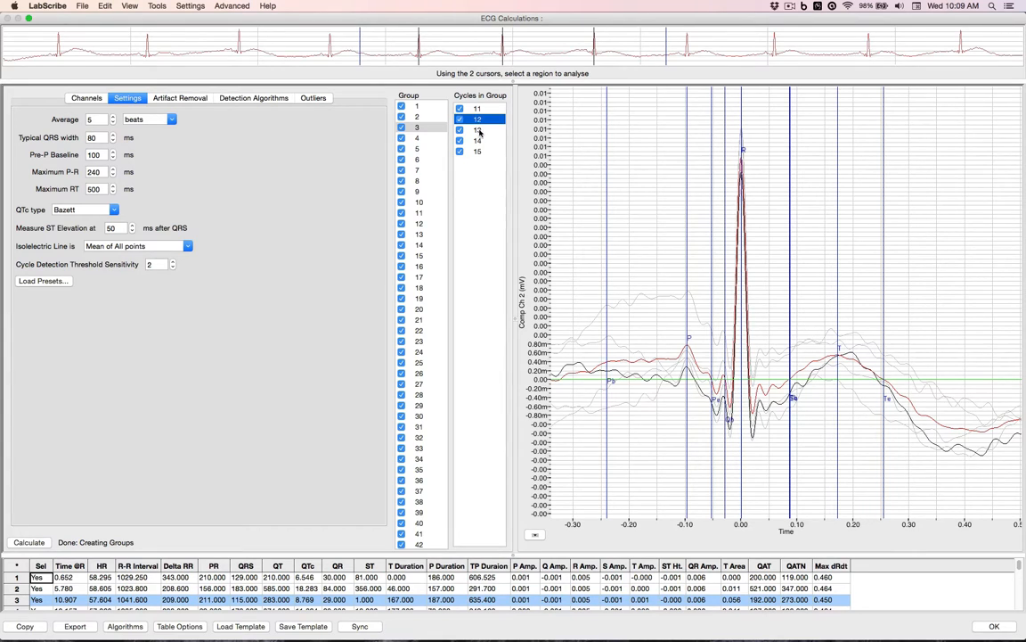
left_click(478, 141)
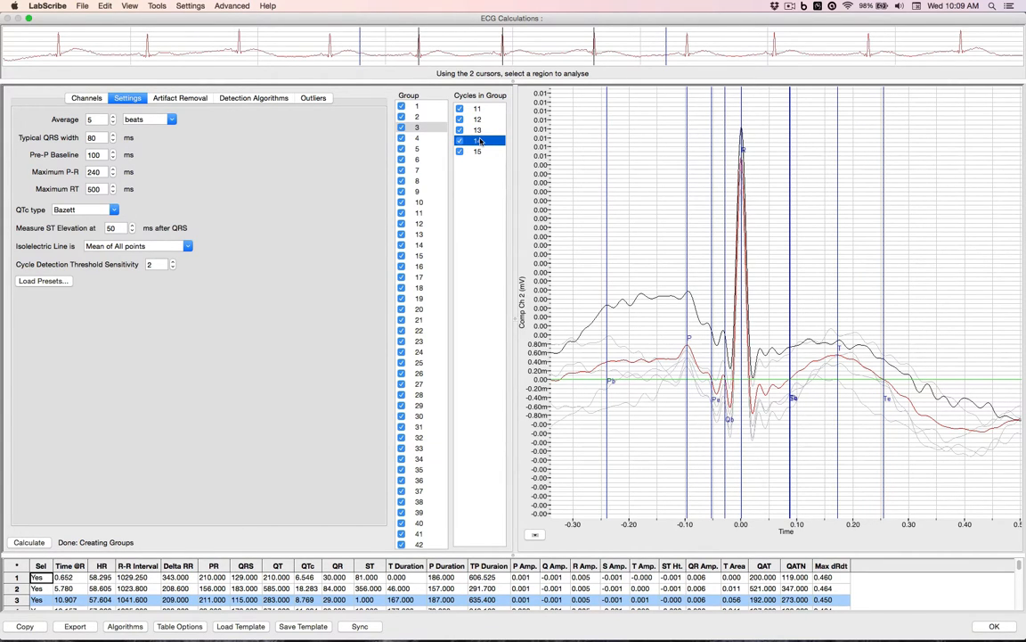
left_click(460, 139)
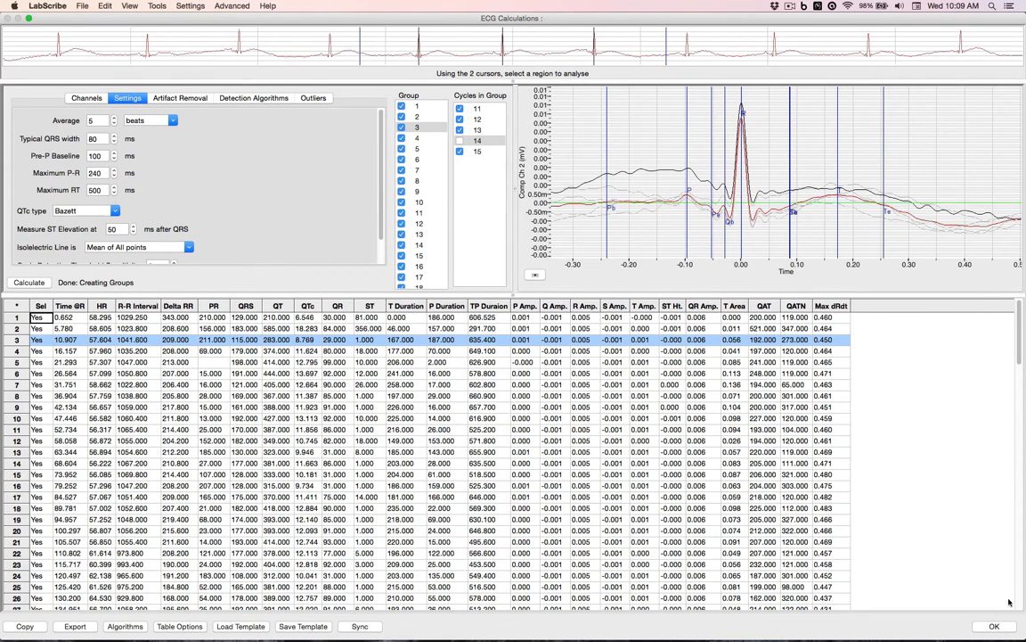
Step: Scroll the results table to its Mean and SD rows and export it
scroll("down", 3)
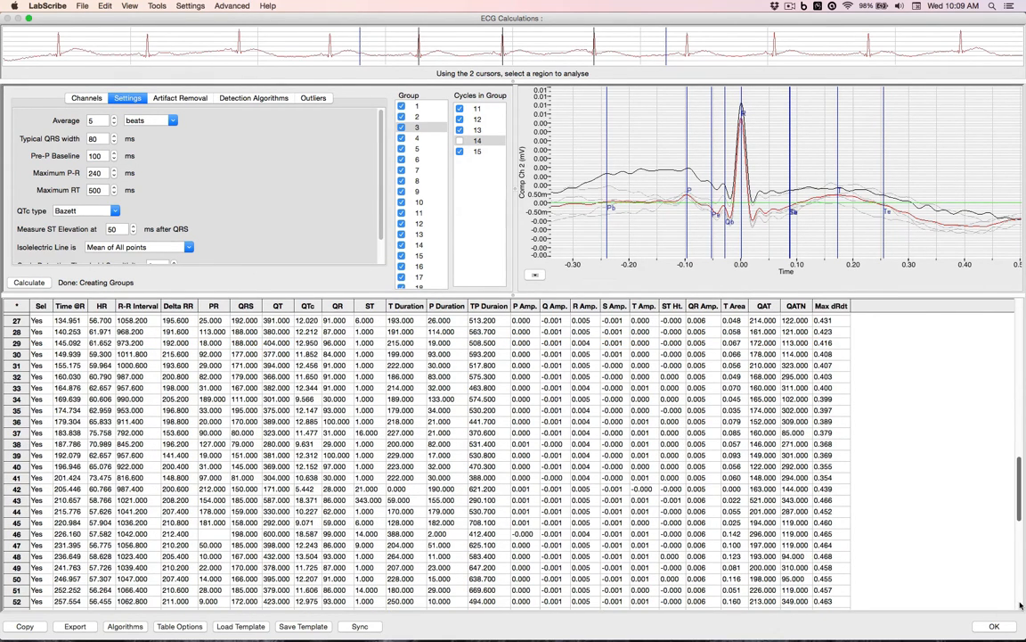
scroll("down", 3)
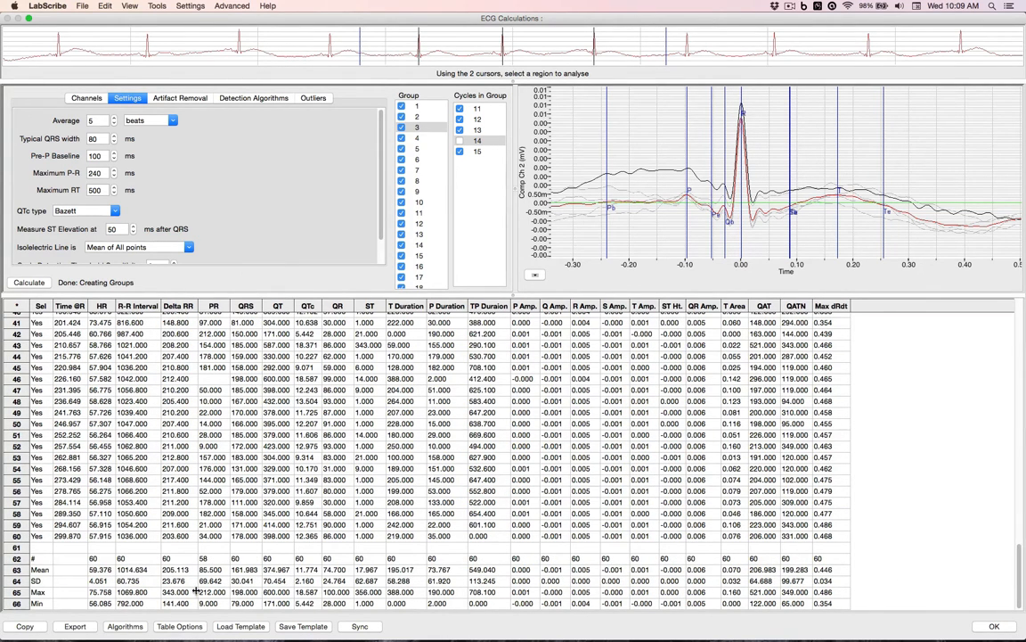
left_click(75, 628)
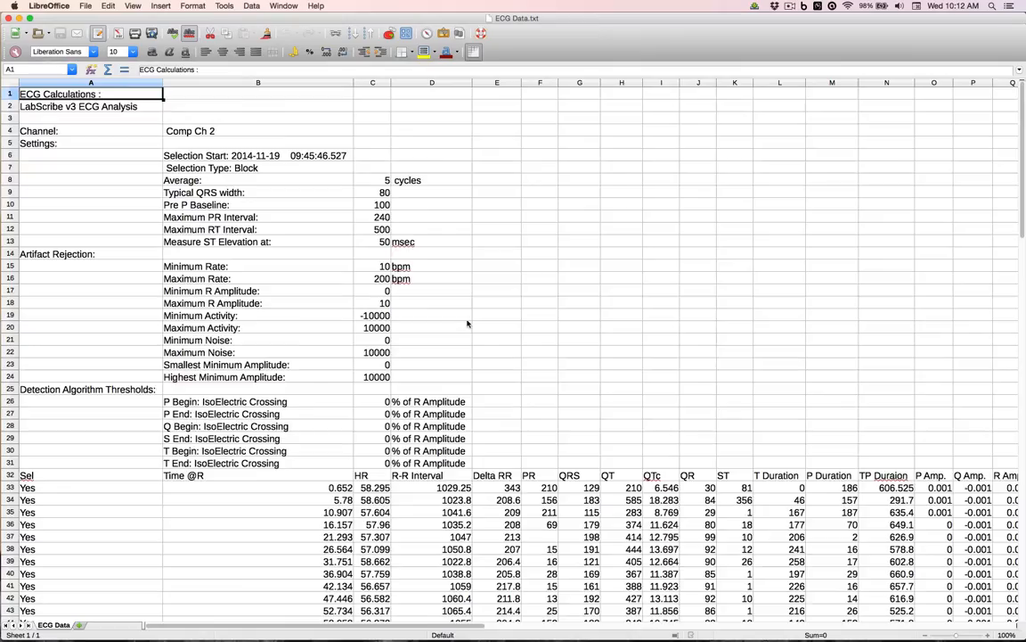
Step: Scroll the exported ECG Data sheet through the cycle rows down to the Mean row
scroll("down", 3)
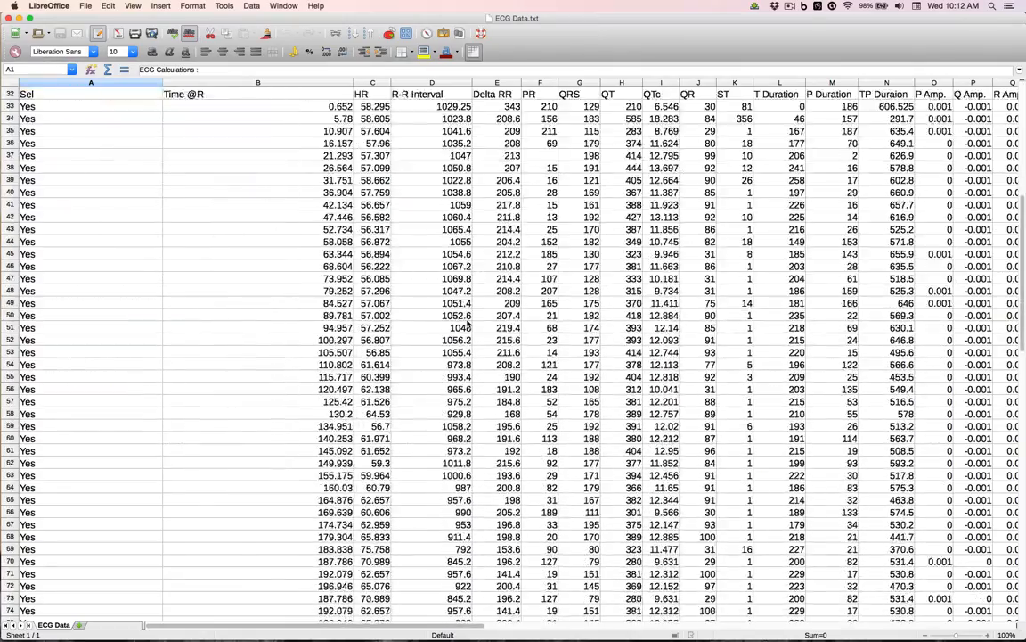
scroll("down", 3)
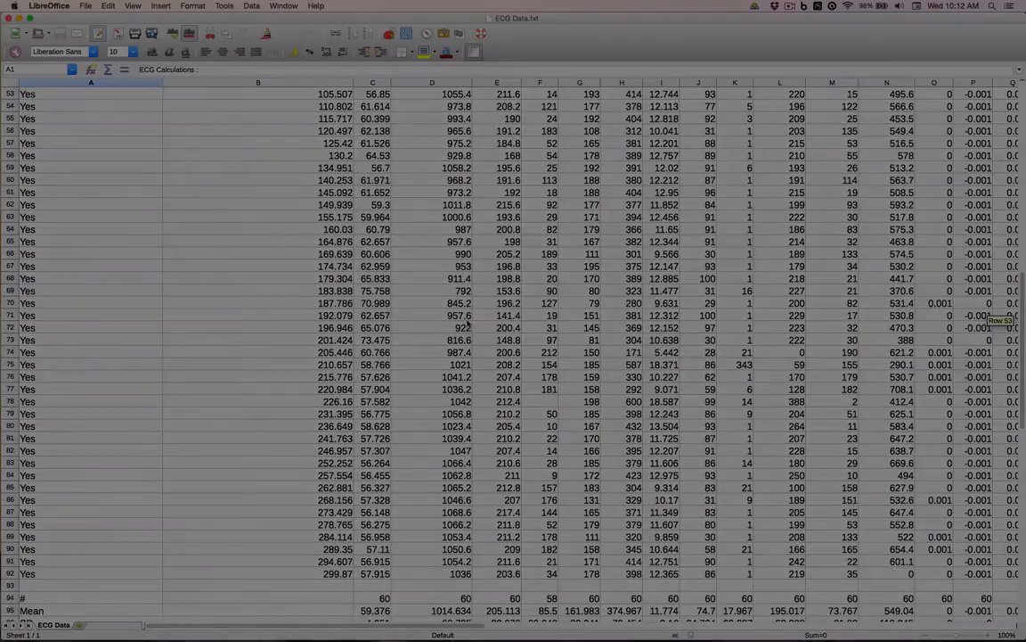